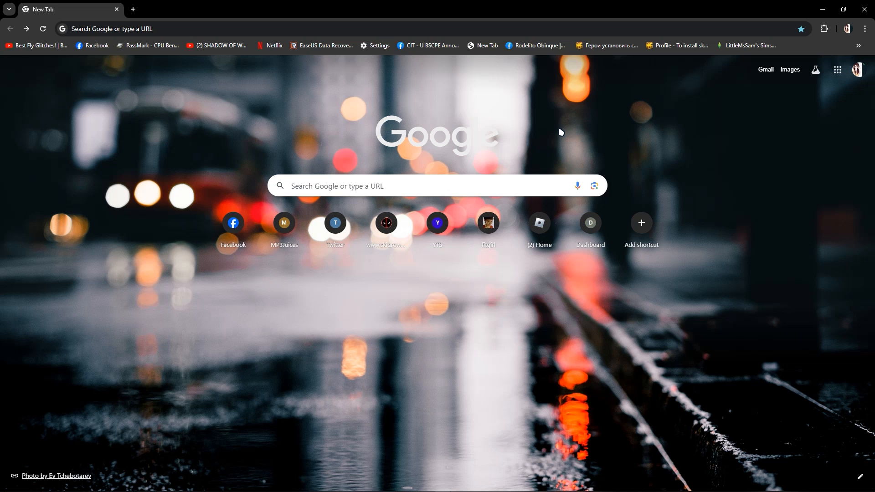
mouse_move(864, 32)
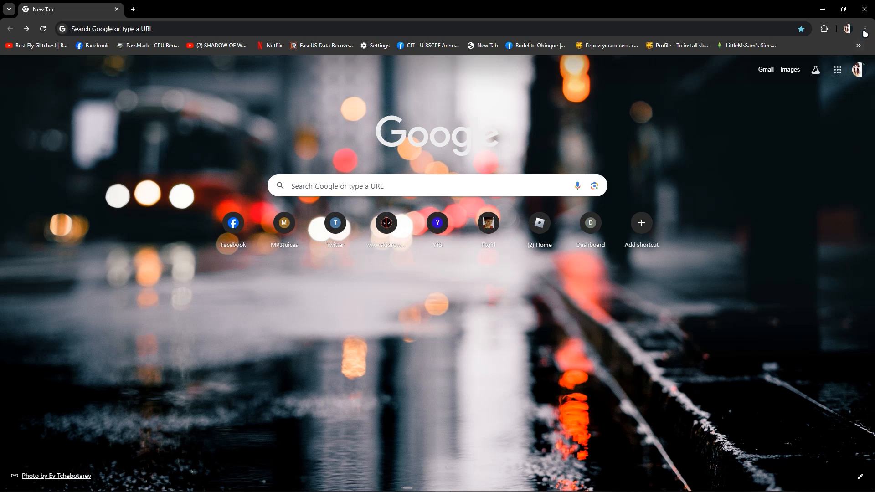
Open Chrome's Settings page from the three-dot menu.
click(865, 28)
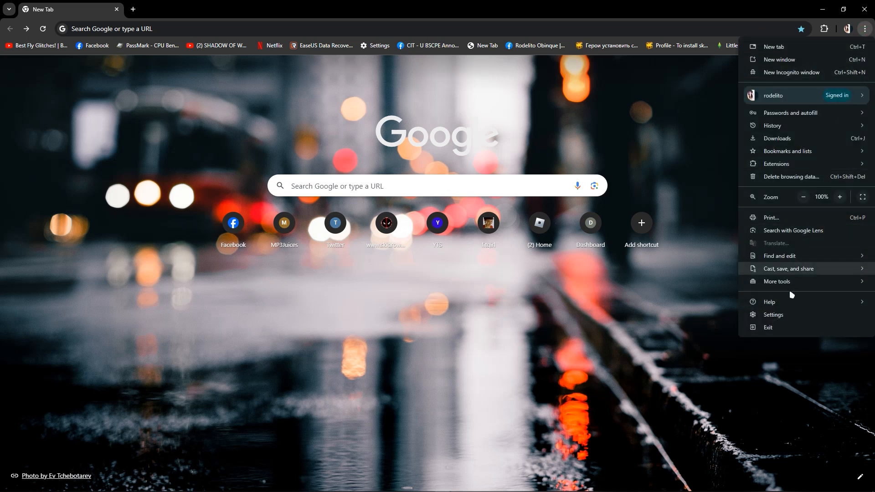
click(774, 314)
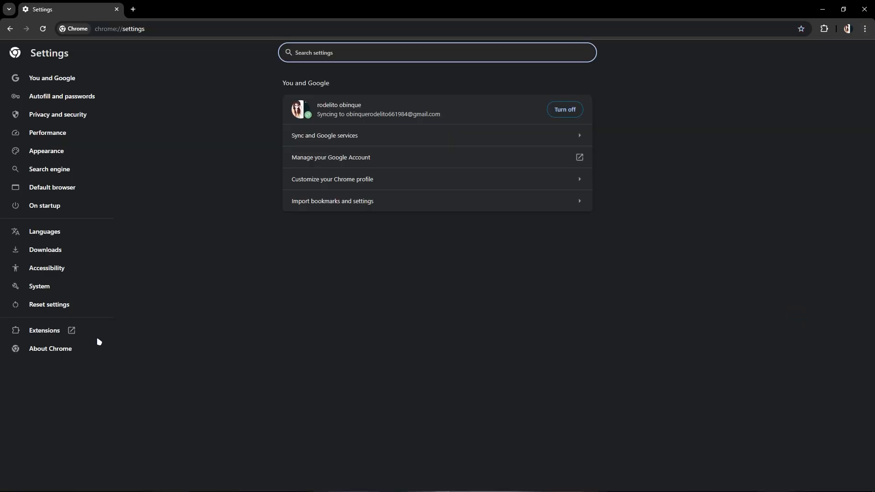
Relaunch Chrome from the About Chrome page to finish updating to 129.0.6668.90.
click(50, 348)
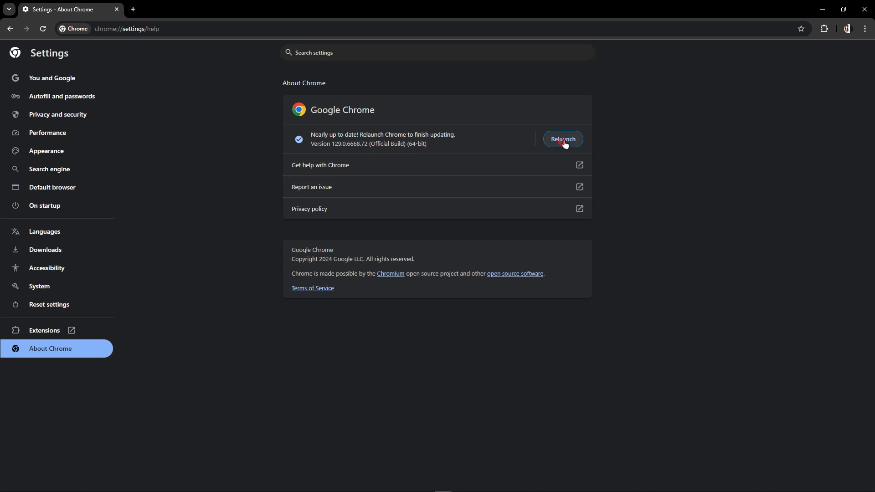
click(562, 139)
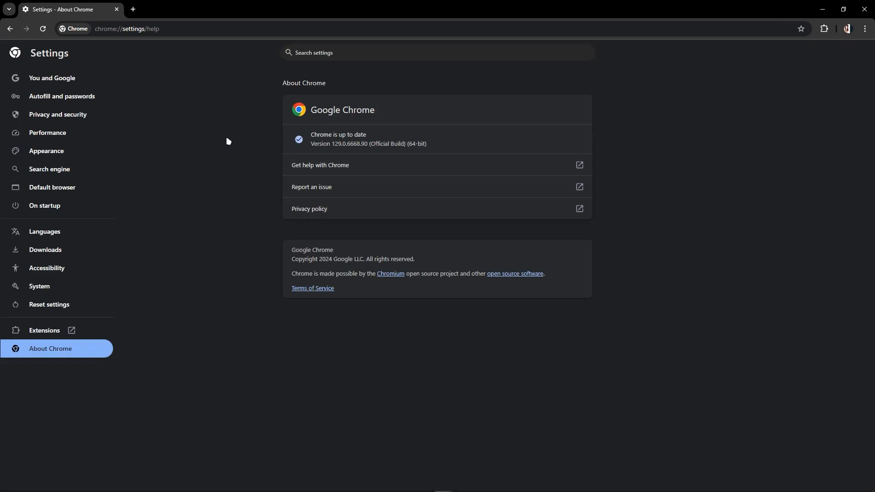
Browse the Performance and Search engine settings, ending on Privacy and security.
click(47, 133)
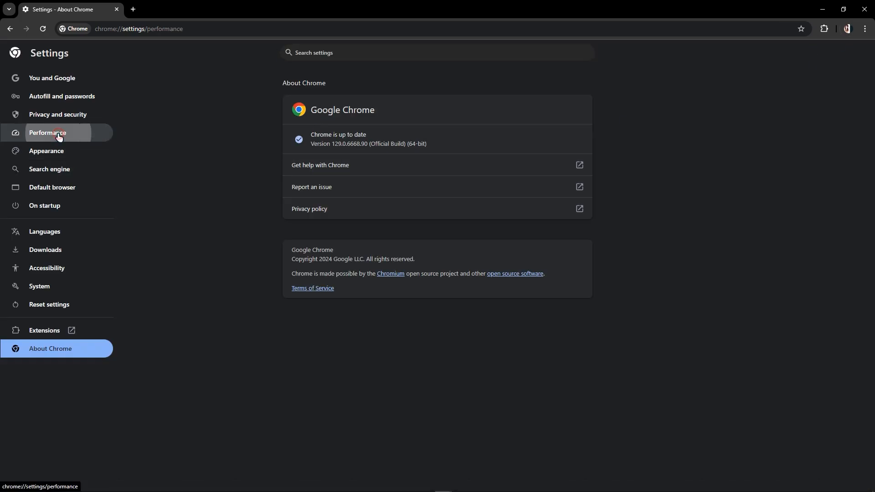
click(47, 132)
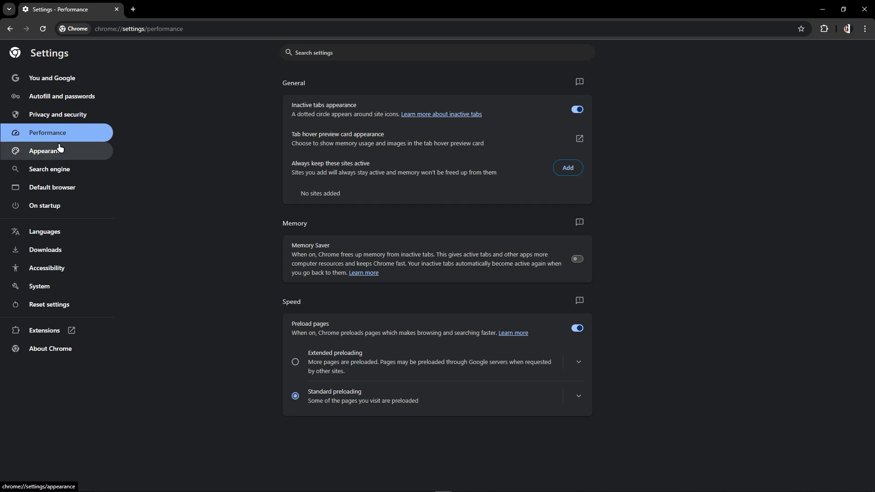
click(49, 169)
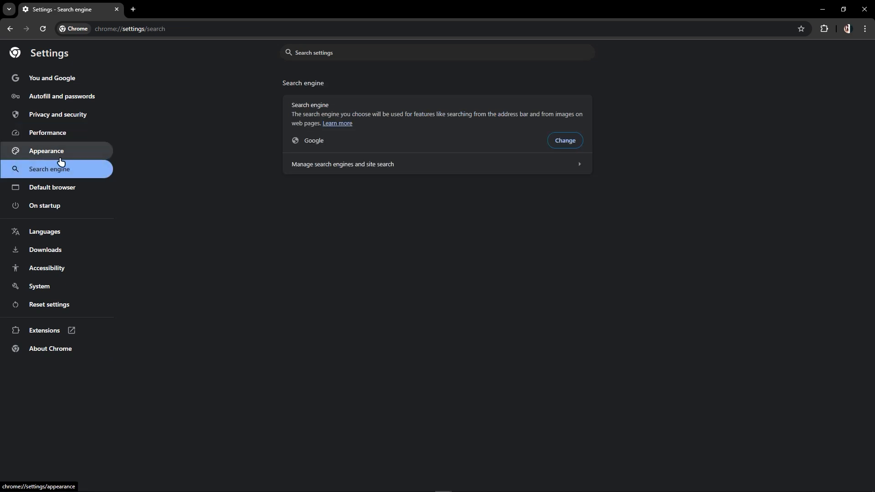
click(57, 115)
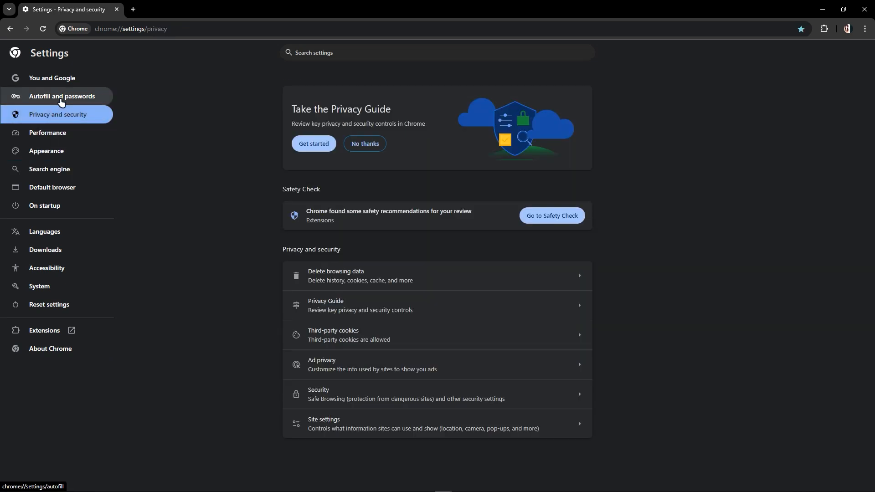
mouse_move(330, 305)
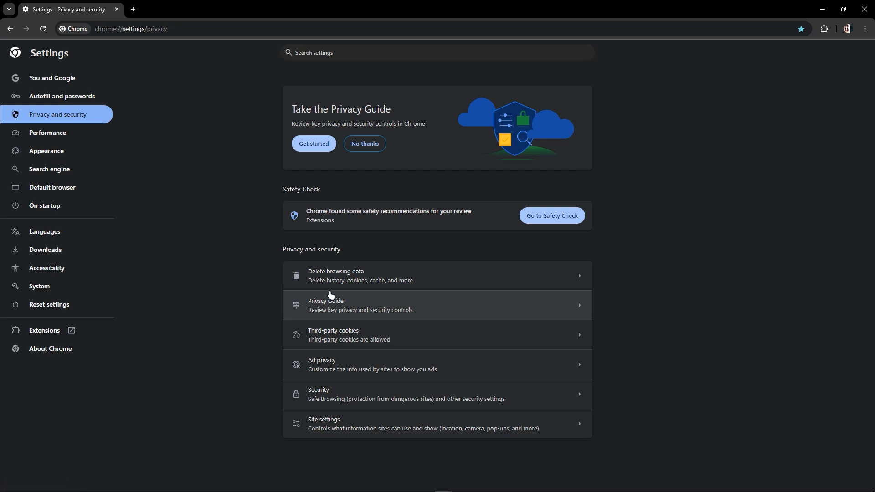
click(336, 276)
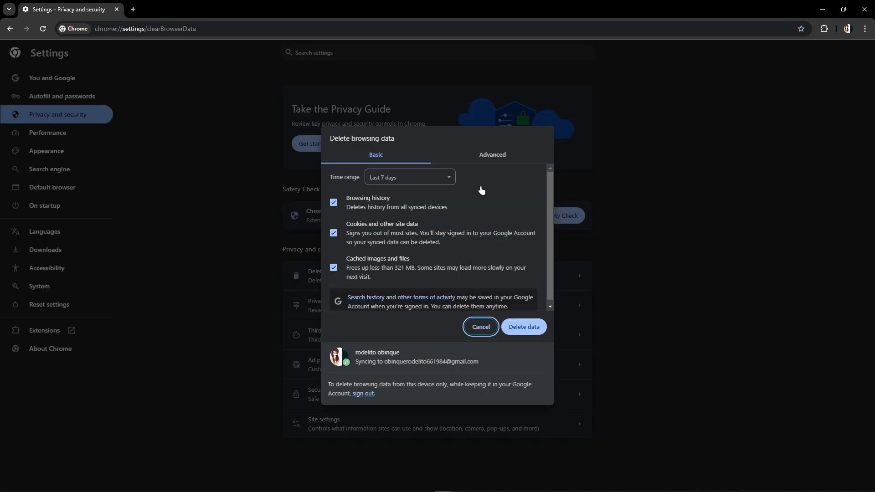
click(492, 154)
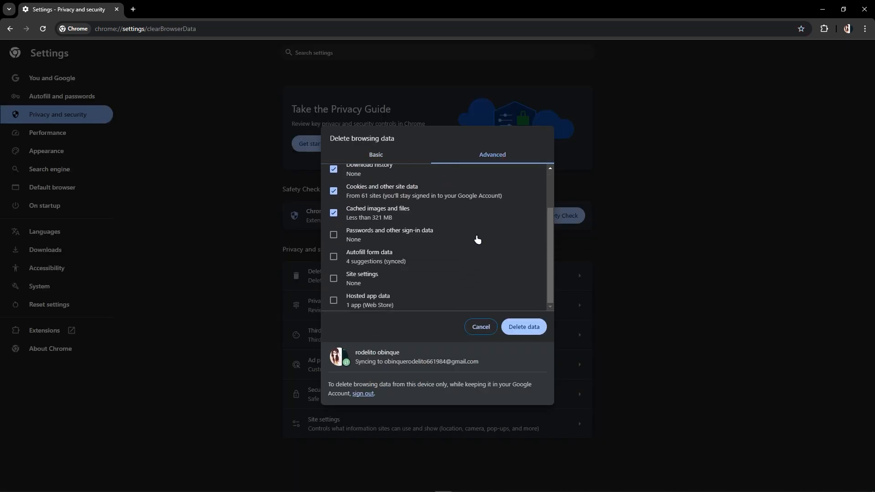
click(375, 154)
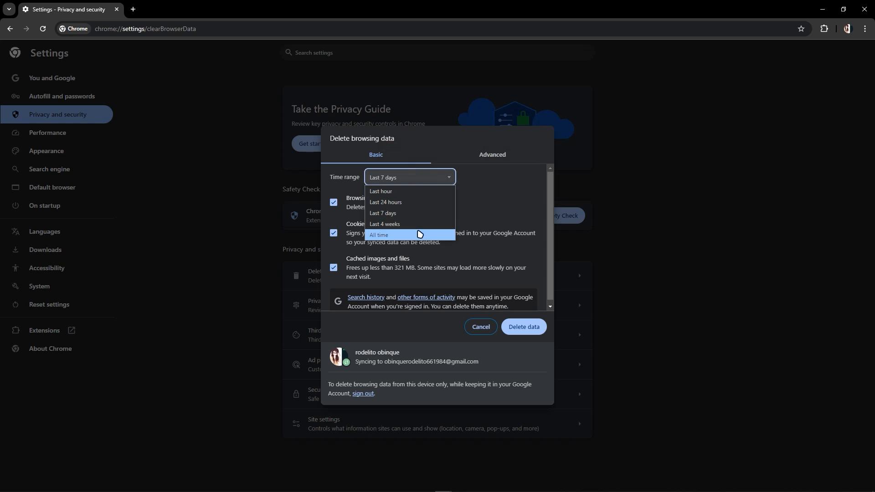
click(379, 234)
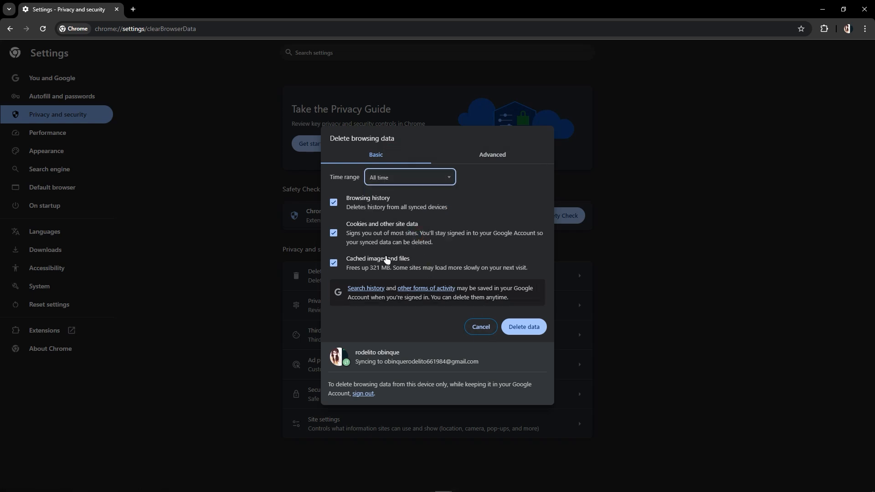
mouse_move(548, 217)
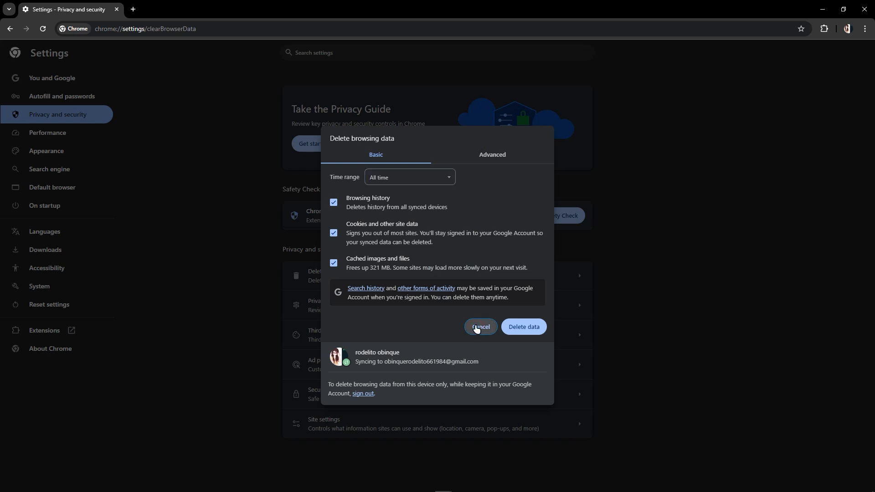
click(480, 327)
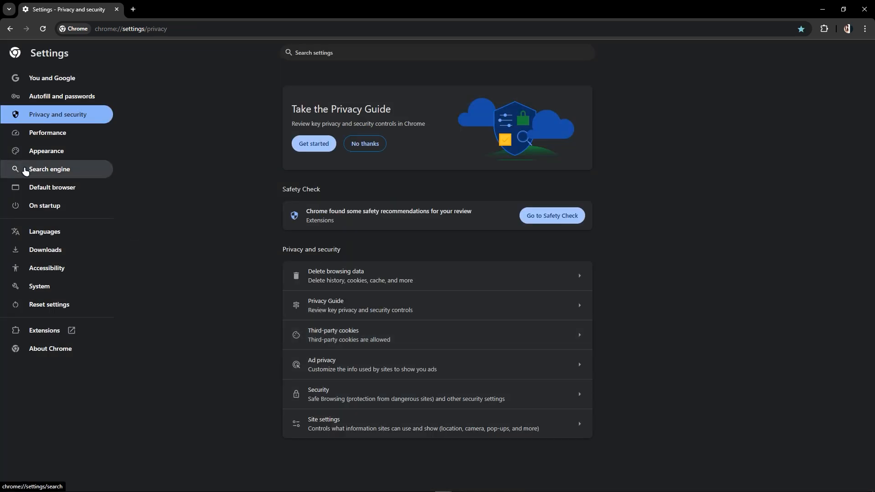
Browse the Performance, Search engine, Downloads and Accessibility settings sections.
click(48, 133)
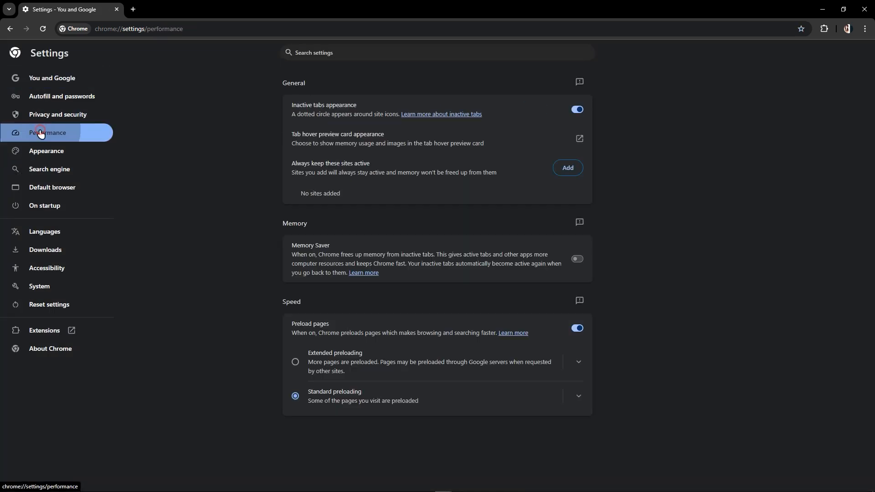
click(50, 169)
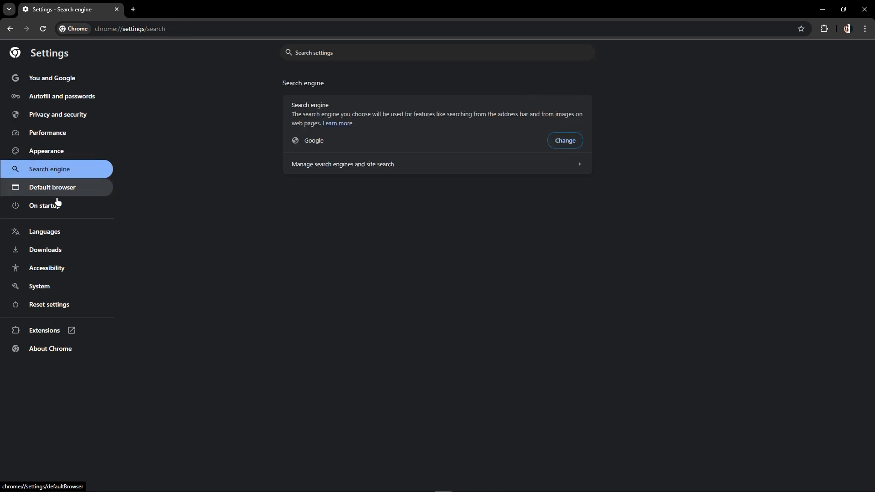
click(45, 249)
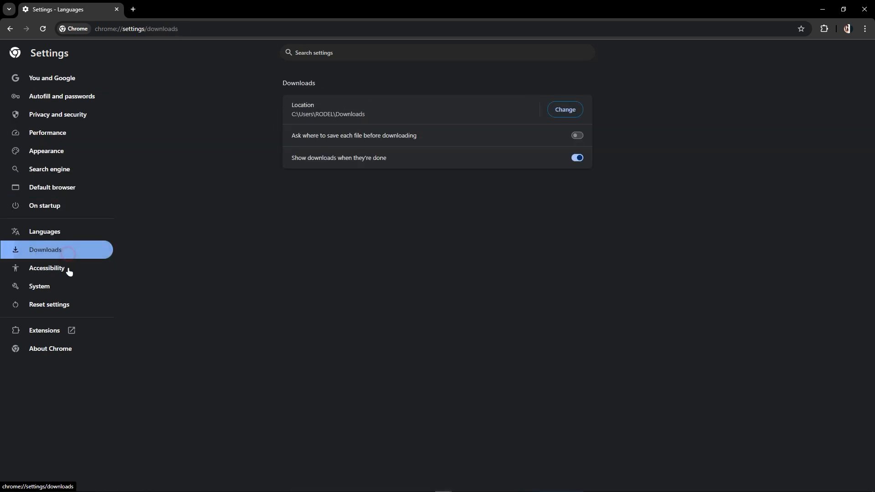
click(47, 268)
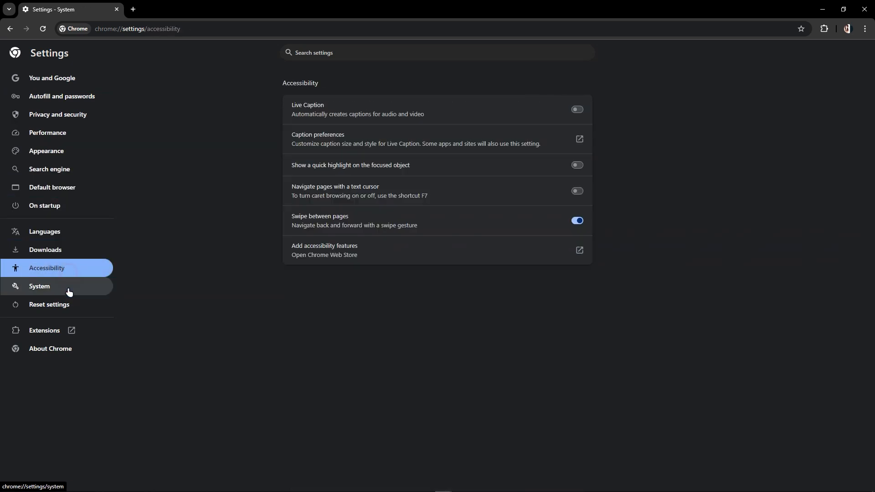
In System settings, toggle graphics acceleration off and back on.
click(40, 286)
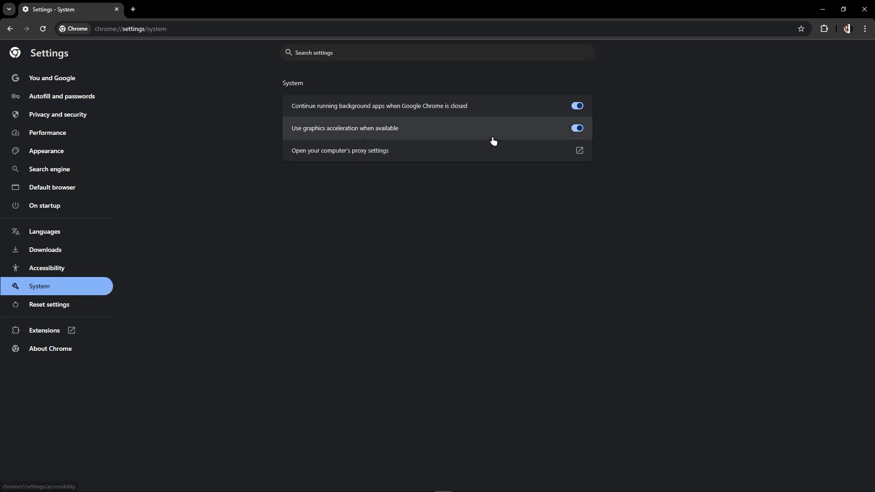
click(577, 128)
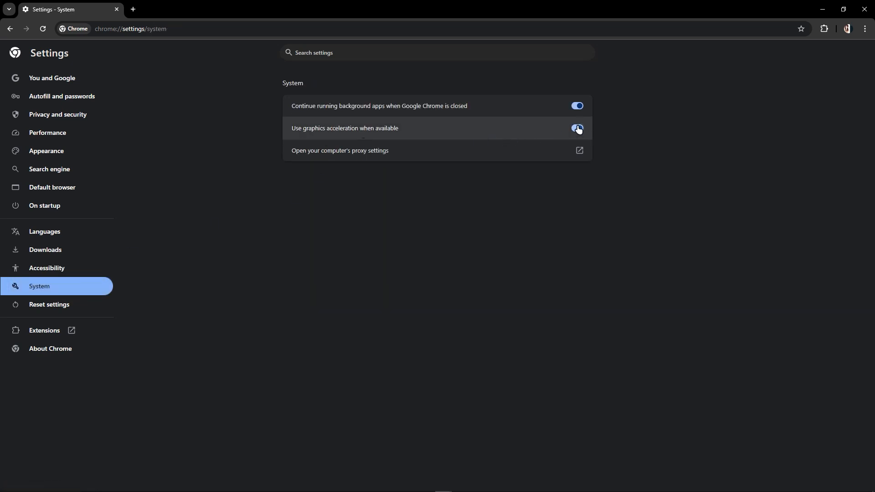
click(577, 128)
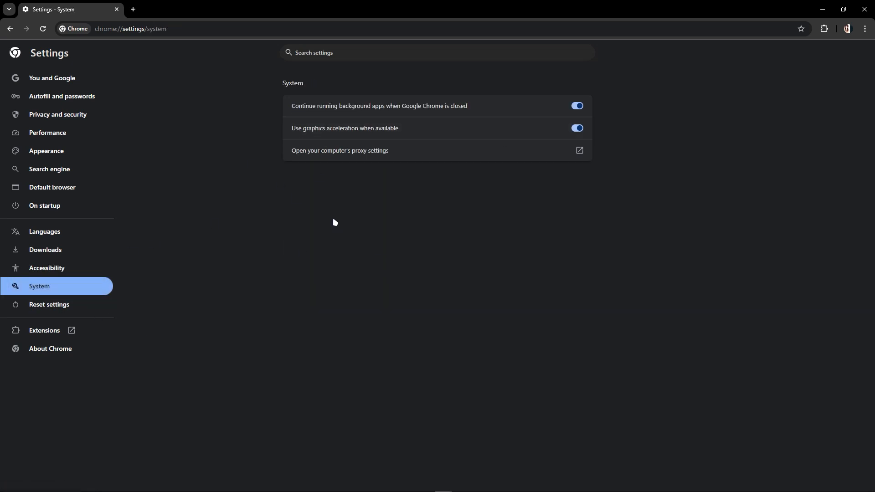